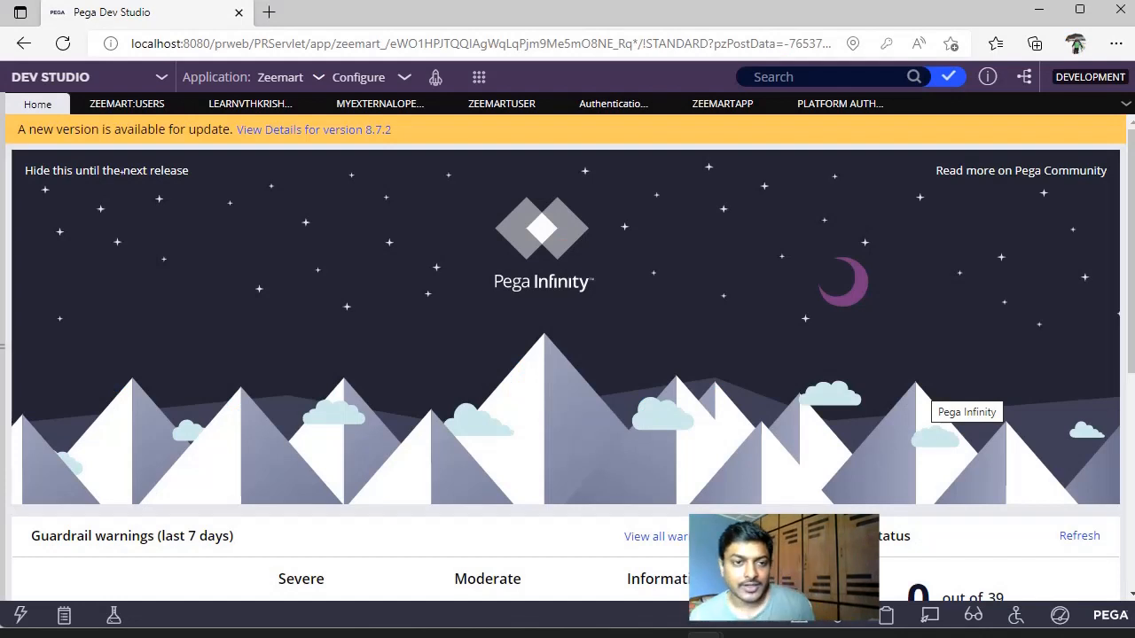
{"action": "mouse_move", "coordinate": [180, 221]}
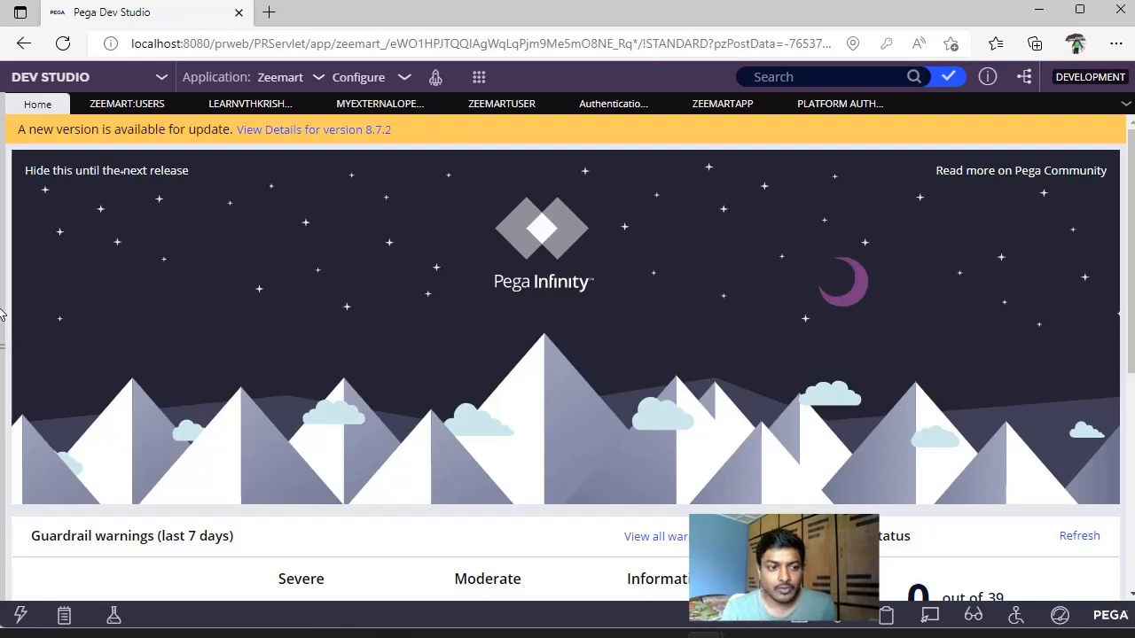
List all Access Group instances from the Security category of the Records explorer.
{"action": "left_click", "coordinate": [33, 371]}
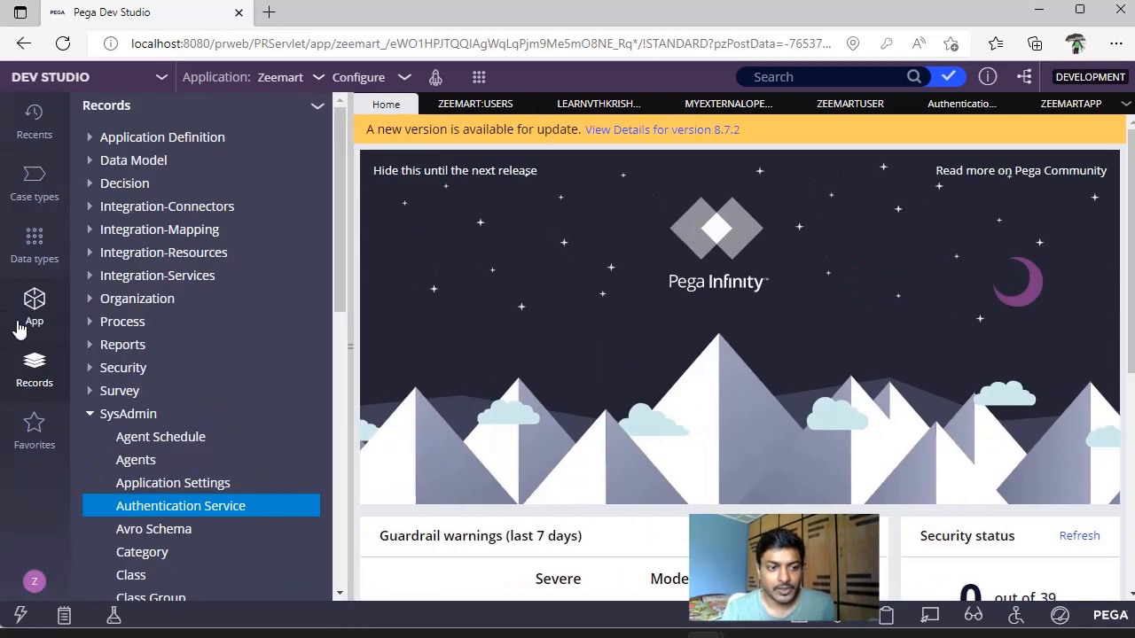
{"action": "left_click", "coordinate": [127, 413]}
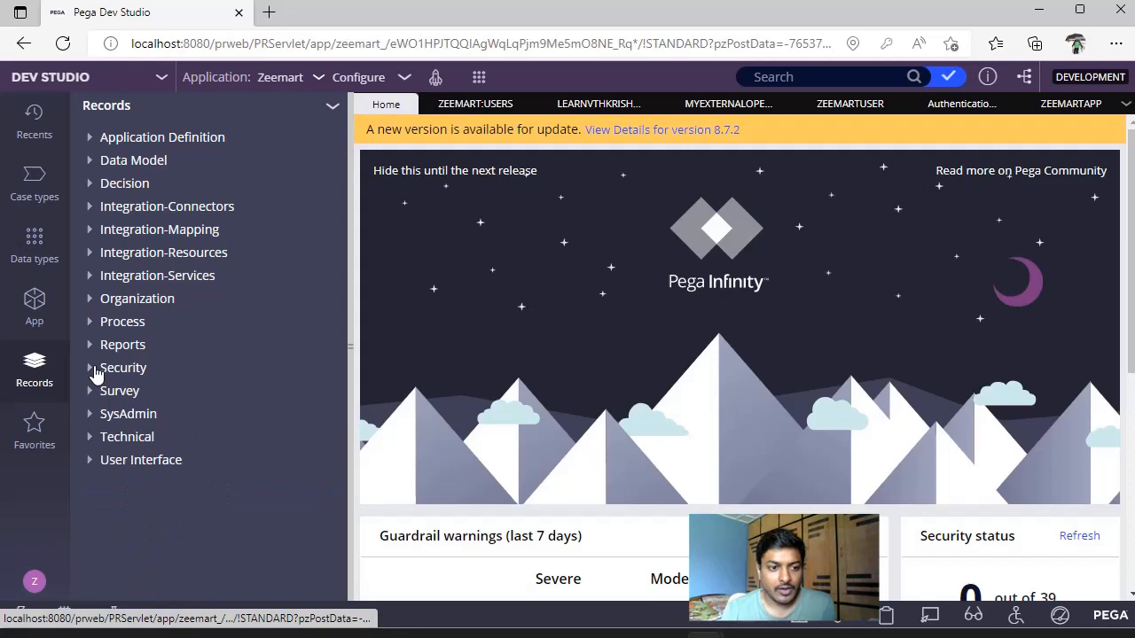
{"action": "left_click", "coordinate": [124, 367]}
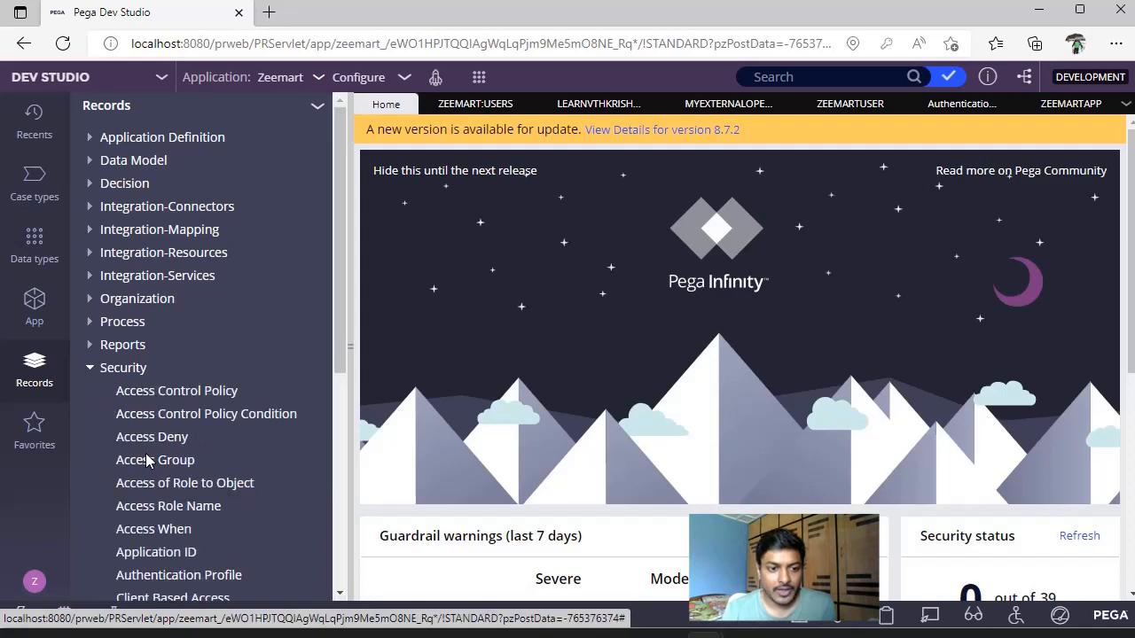
{"action": "left_click", "coordinate": [156, 459]}
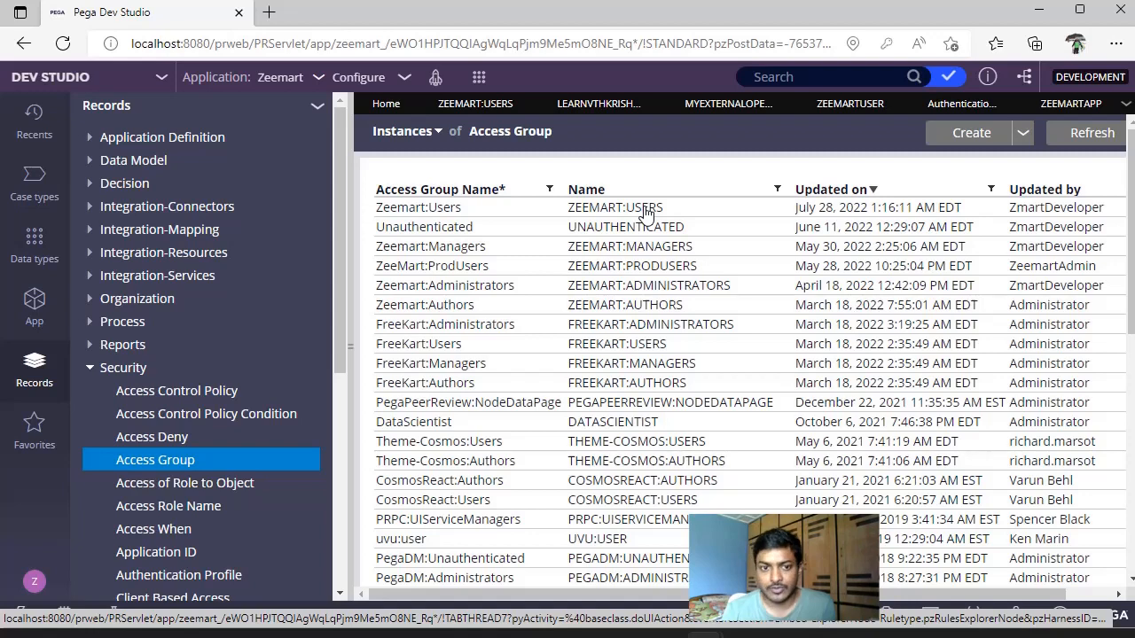
Set the Zeemart:Users access group's authentication timeout to 100 on its Advanced tab.
{"action": "left_click", "coordinate": [418, 206]}
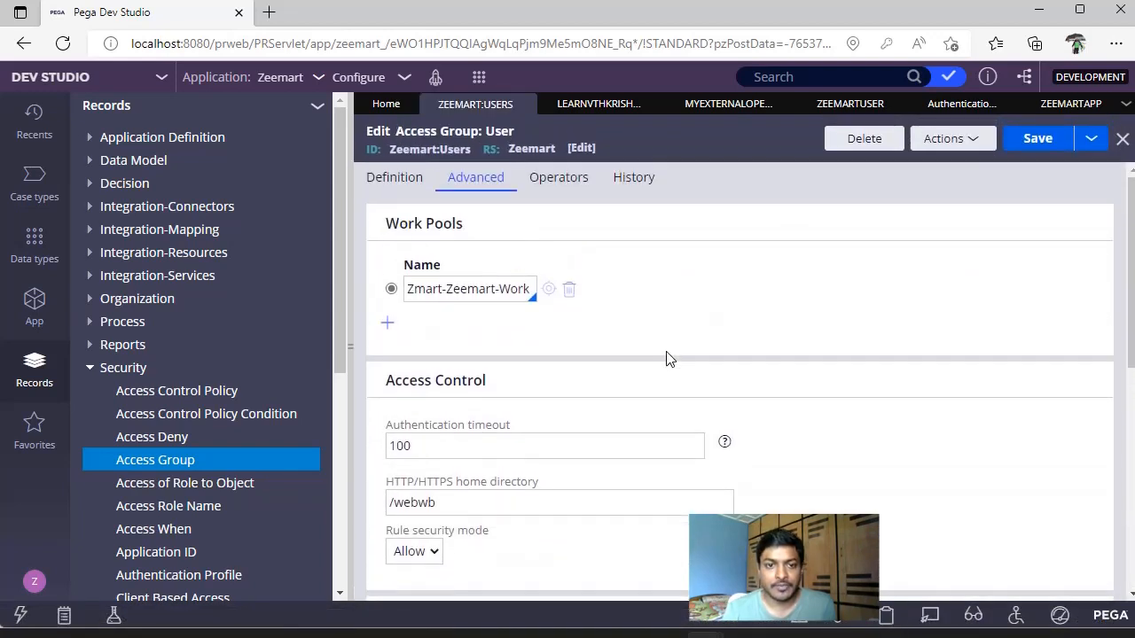
{"action": "scroll", "scroll_direction": "down", "scroll_amount": 3}
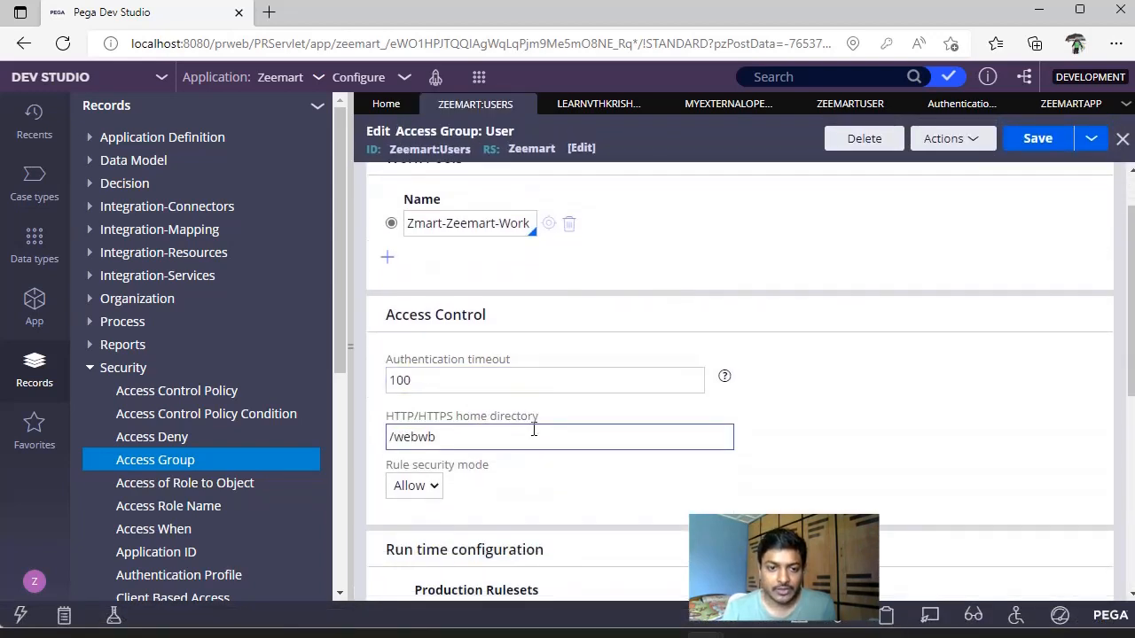
{"action": "left_click", "coordinate": [545, 379]}
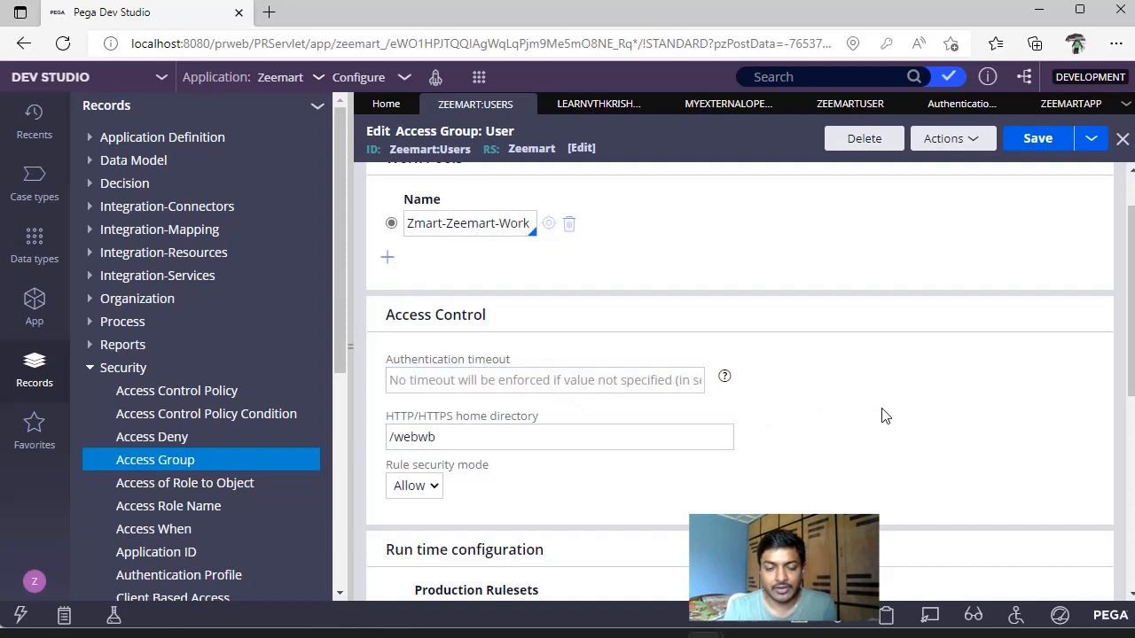
{"action": "left_click", "coordinate": [545, 380]}
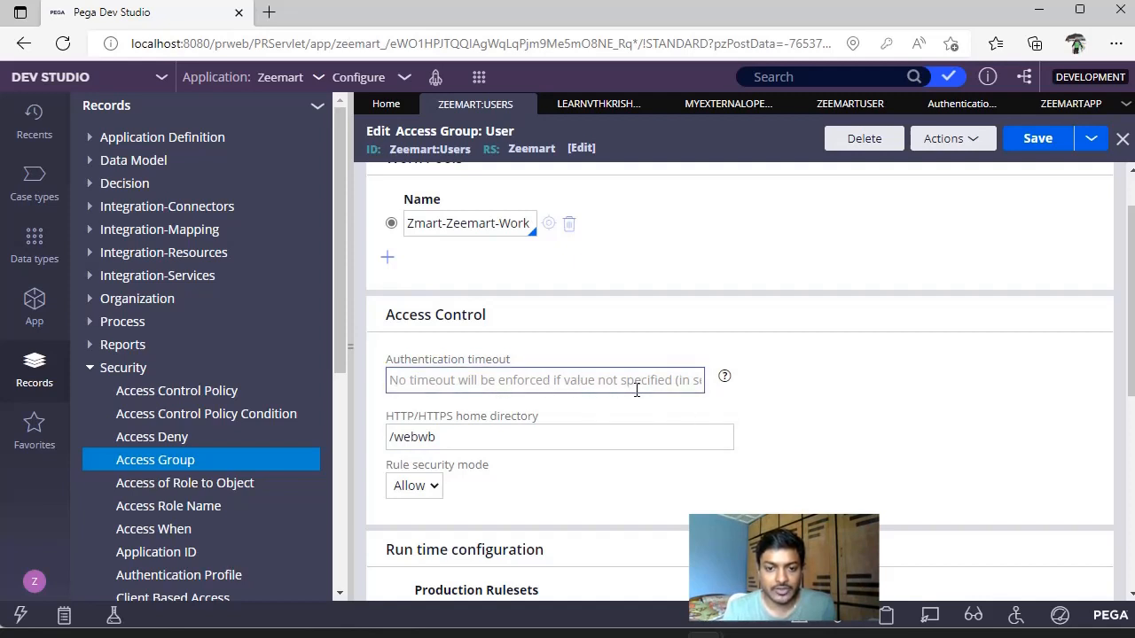
{"action": "type", "text": "100"}
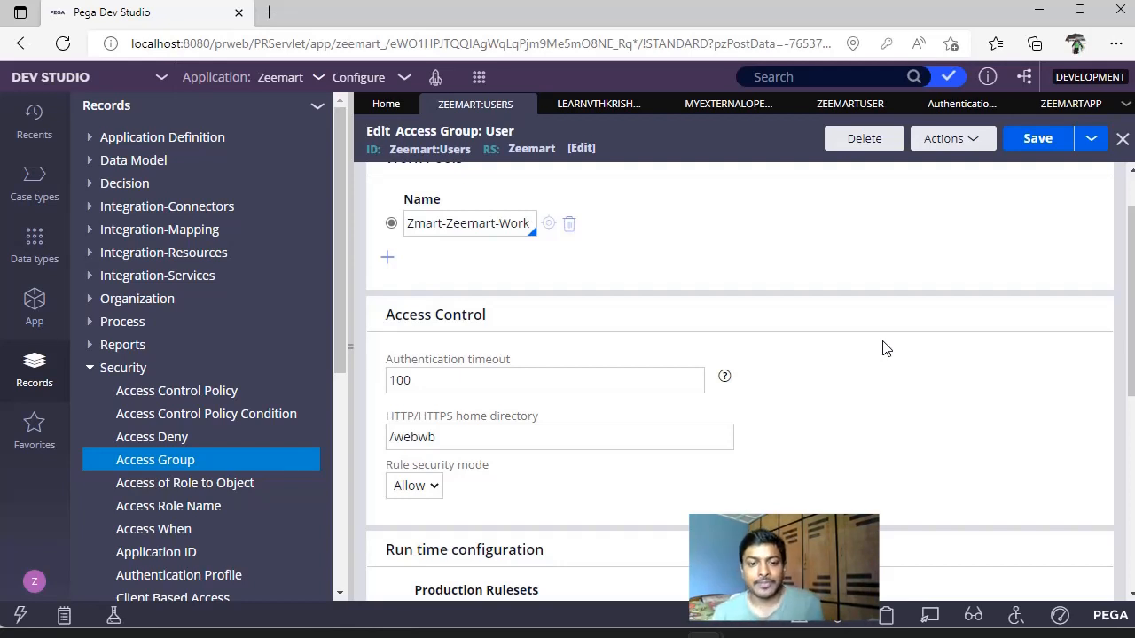
{"action": "mouse_move", "coordinate": [723, 376]}
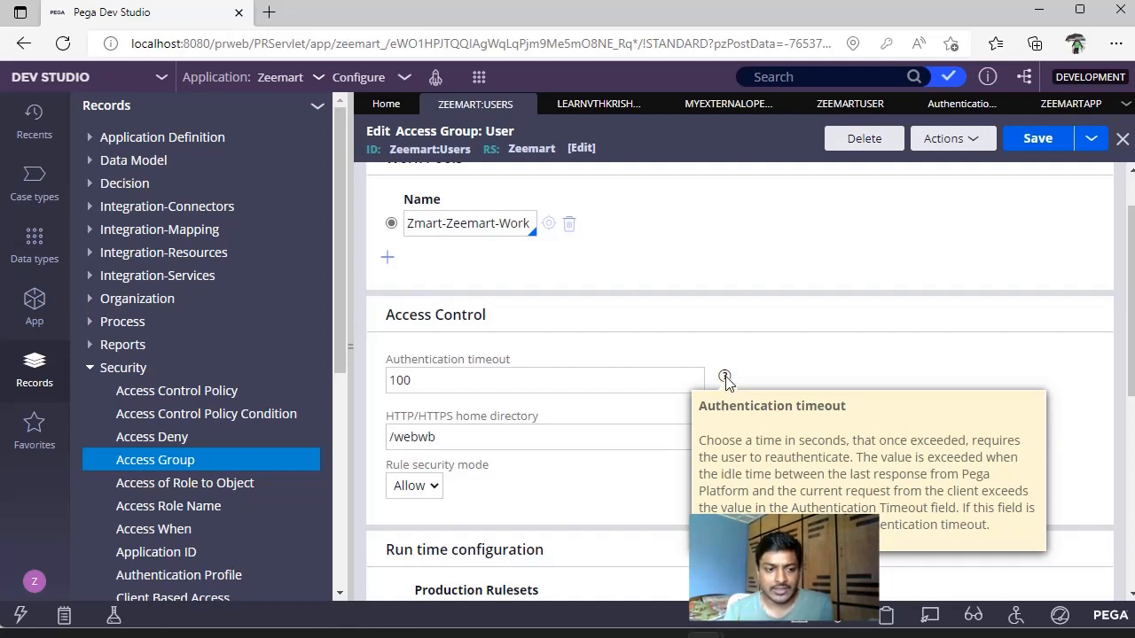
List all Authentication Service instances from the SysAdmin category of the Records explorer.
{"action": "left_click", "coordinate": [124, 367]}
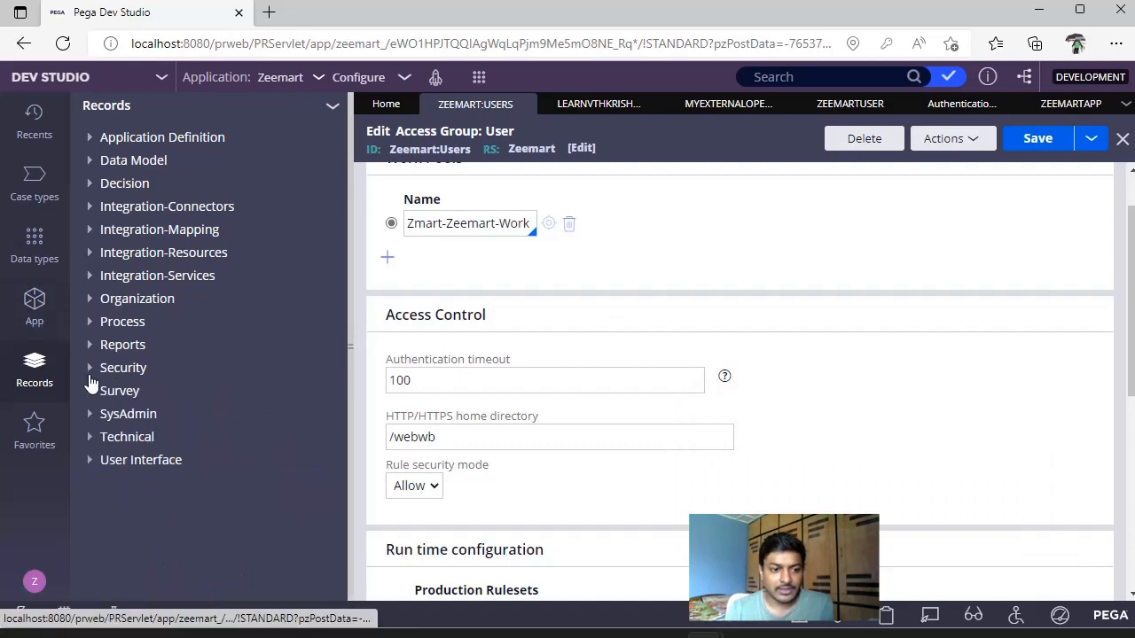
{"action": "left_click", "coordinate": [128, 413]}
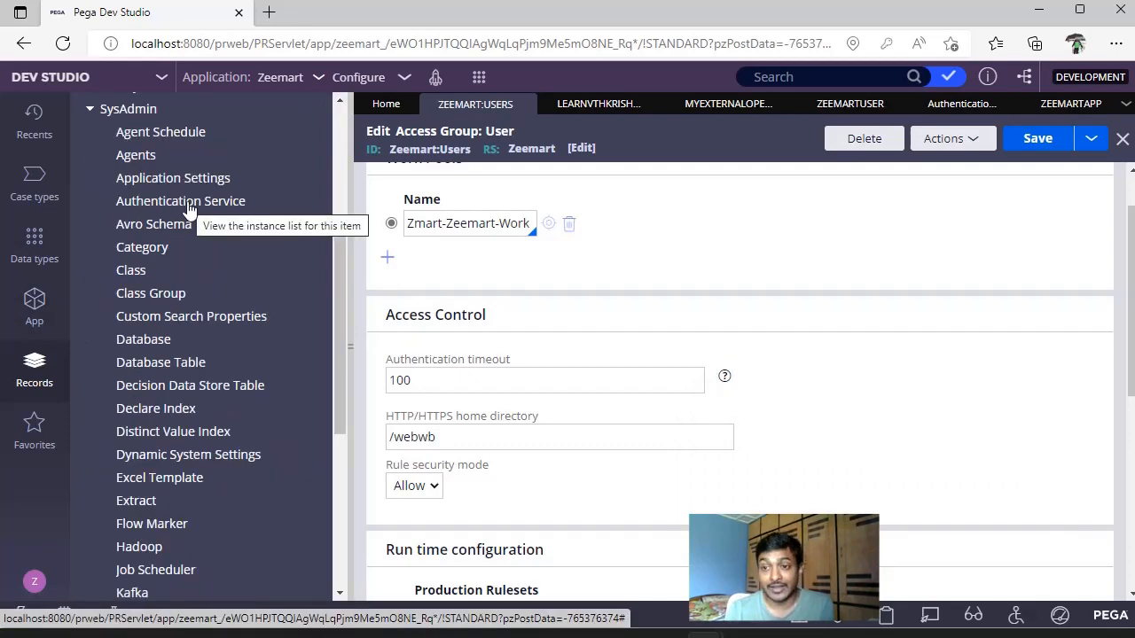
{"action": "left_click", "coordinate": [181, 200]}
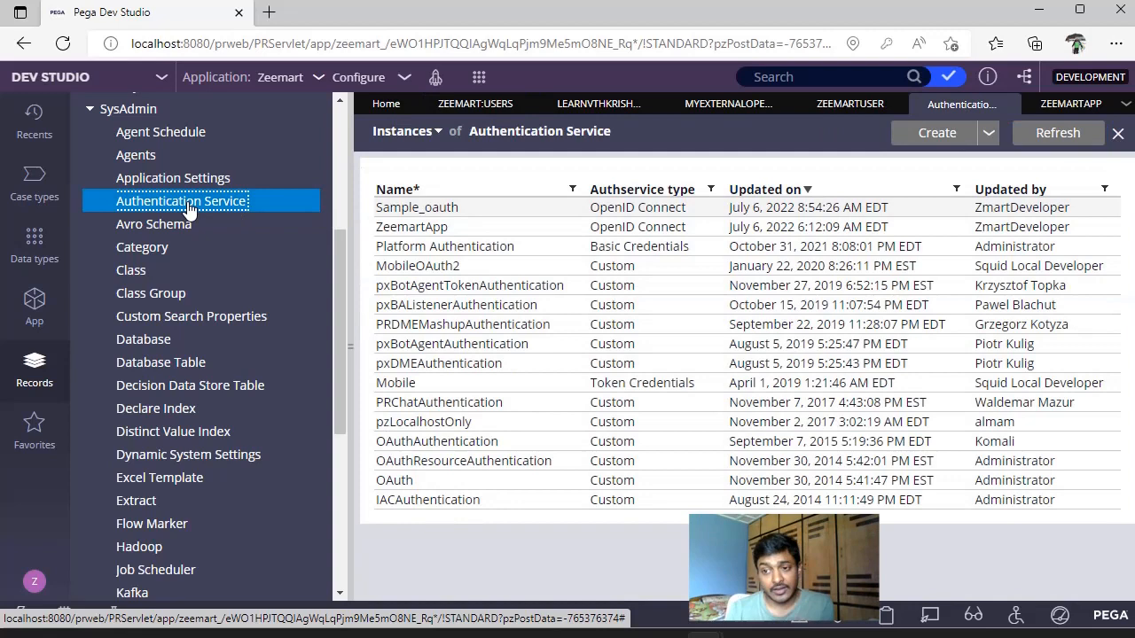
{"action": "mouse_move", "coordinate": [423, 220]}
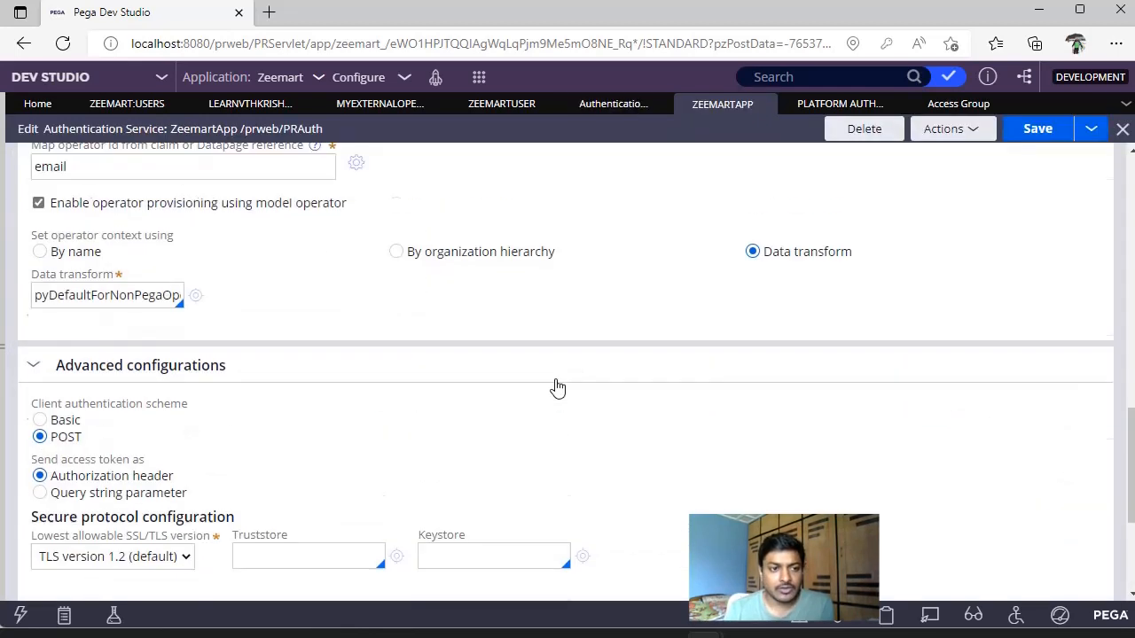
Enable 'Use access group timeout' under Advanced configurations > Processing on the ZeemartApp authentication service.
{"action": "scroll", "scroll_direction": "up", "scroll_amount": 3}
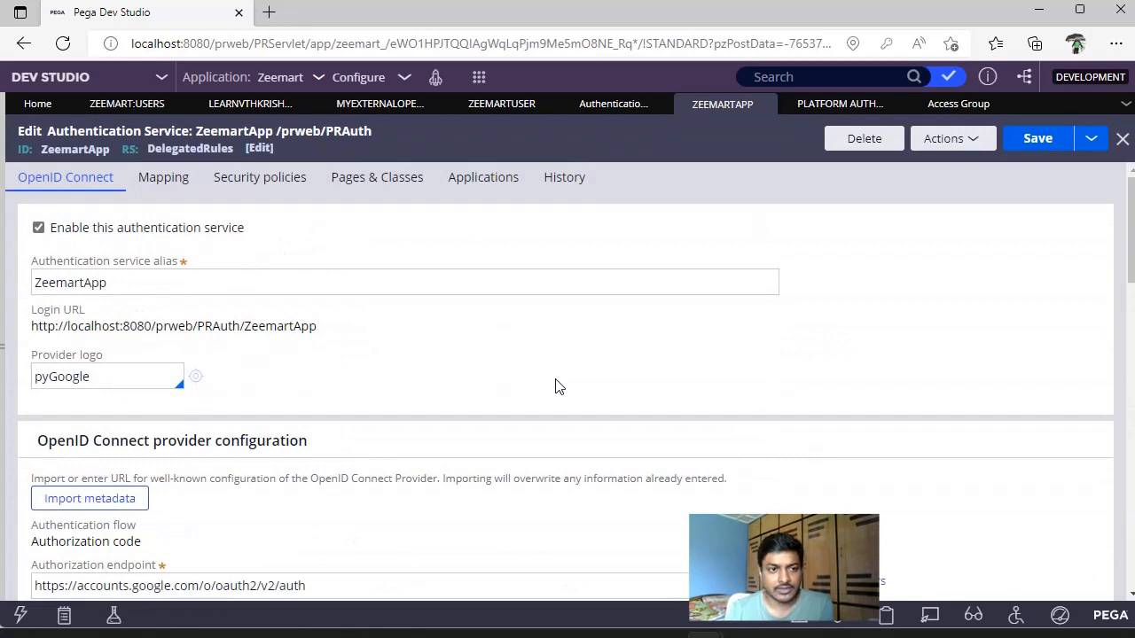
{"action": "scroll", "scroll_direction": "down", "scroll_amount": 3}
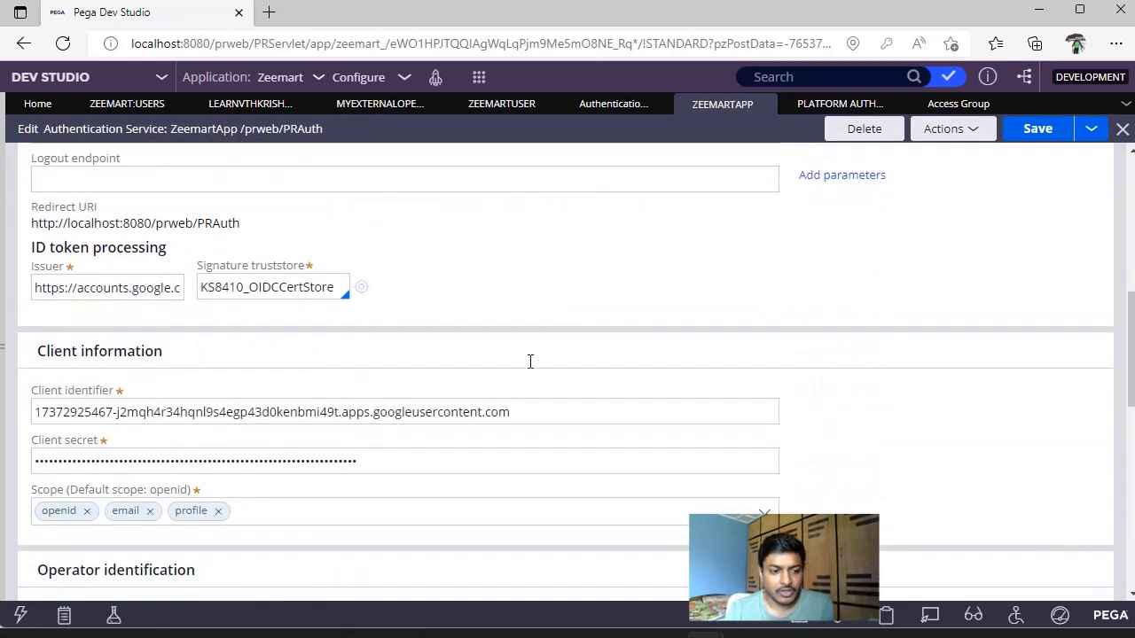
{"action": "scroll", "scroll_direction": "down", "scroll_amount": 3}
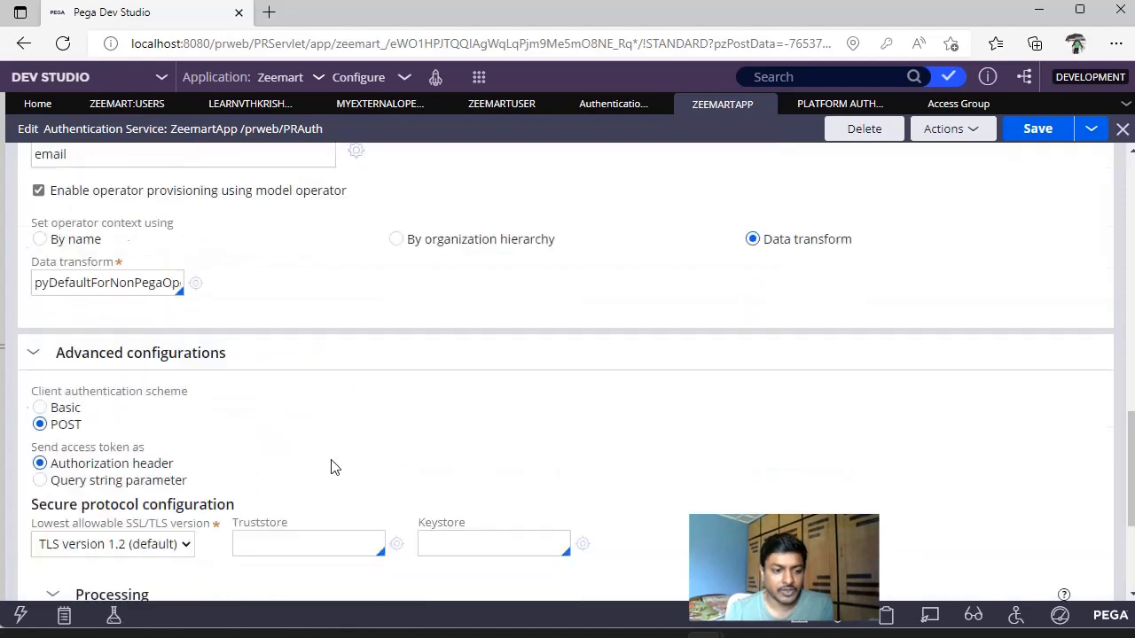
{"action": "scroll", "scroll_direction": "down", "scroll_amount": 3}
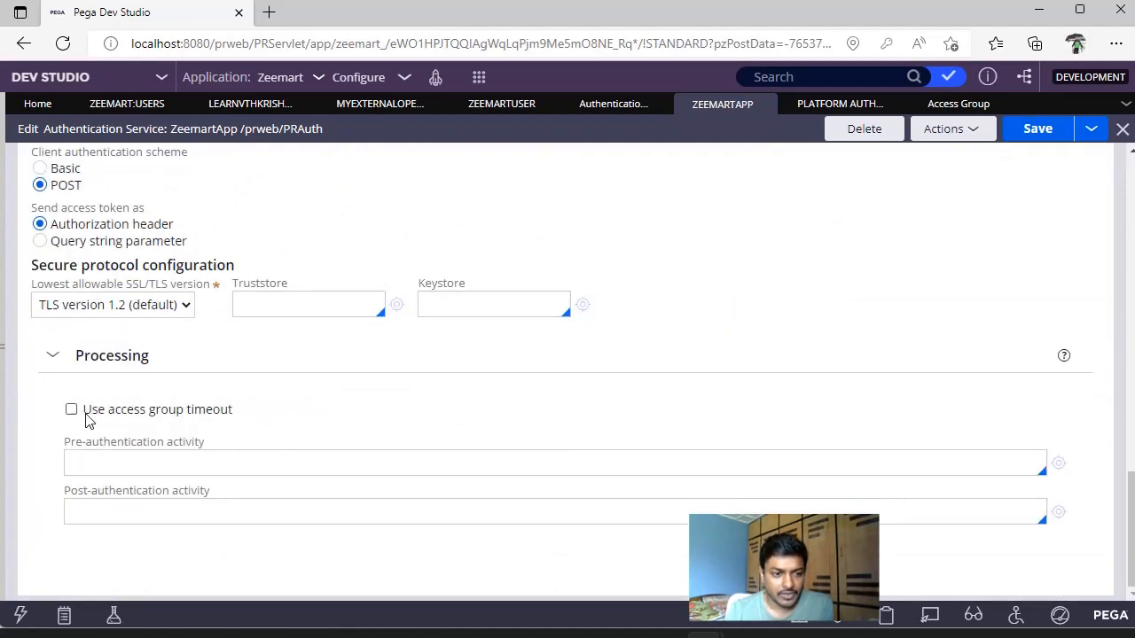
{"action": "left_click", "coordinate": [71, 408]}
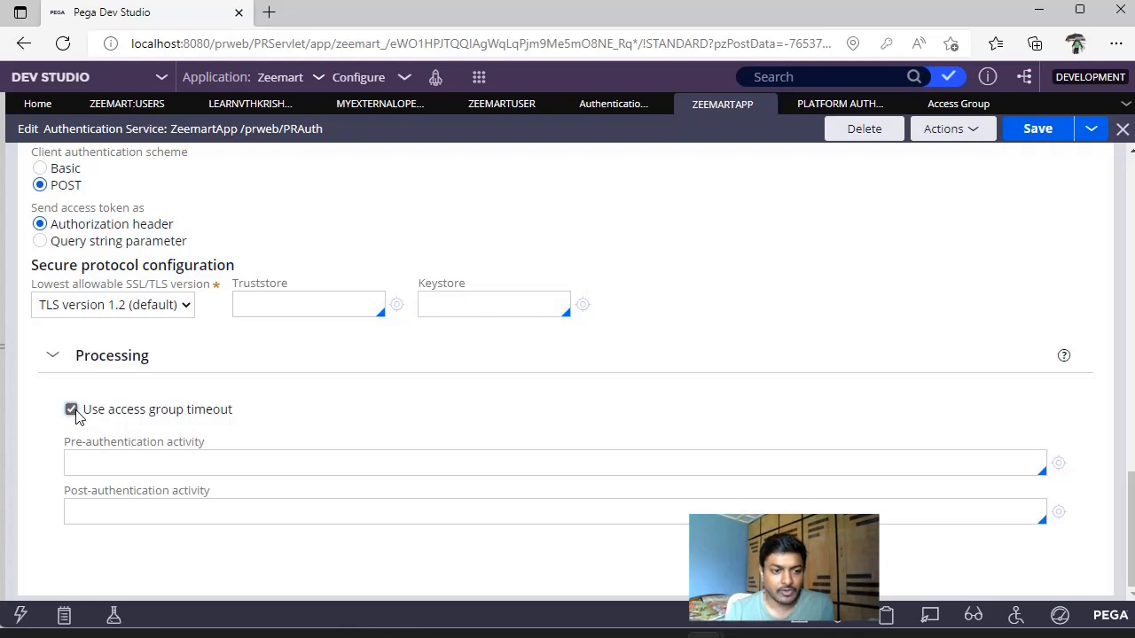
{"action": "mouse_move", "coordinate": [319, 431]}
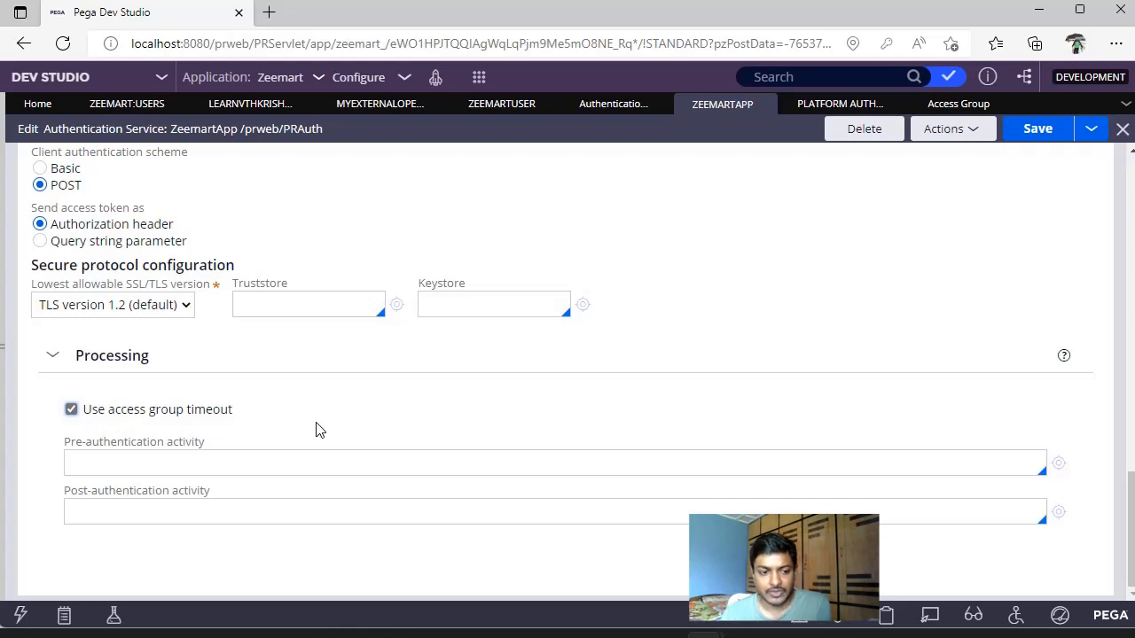
{"action": "left_click", "coordinate": [276, 461]}
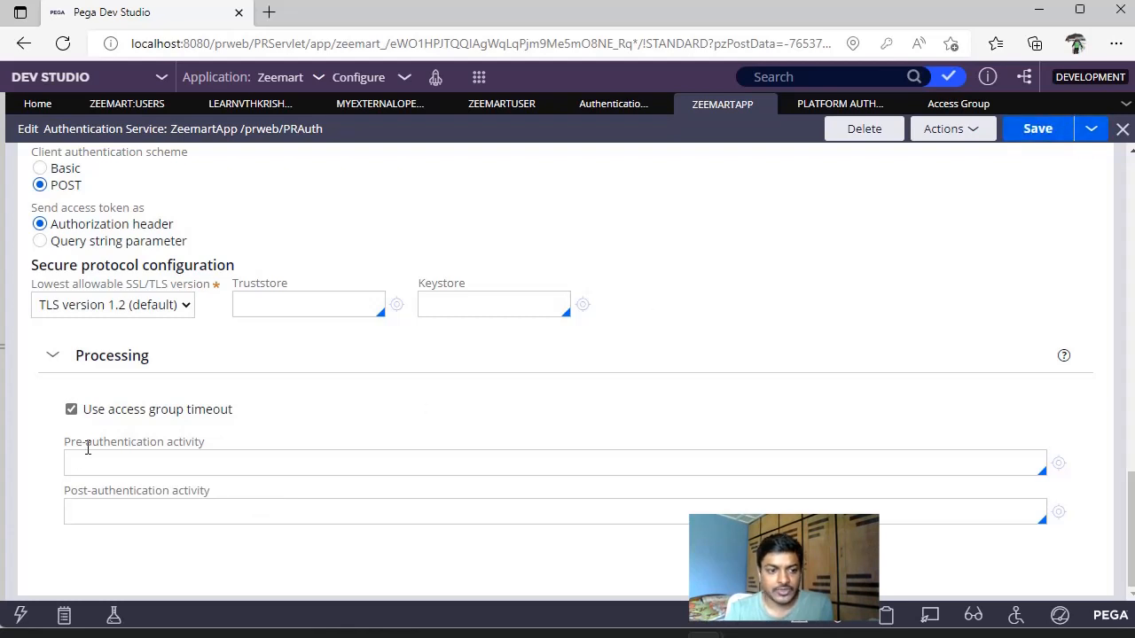
{"action": "mouse_move", "coordinate": [613, 103]}
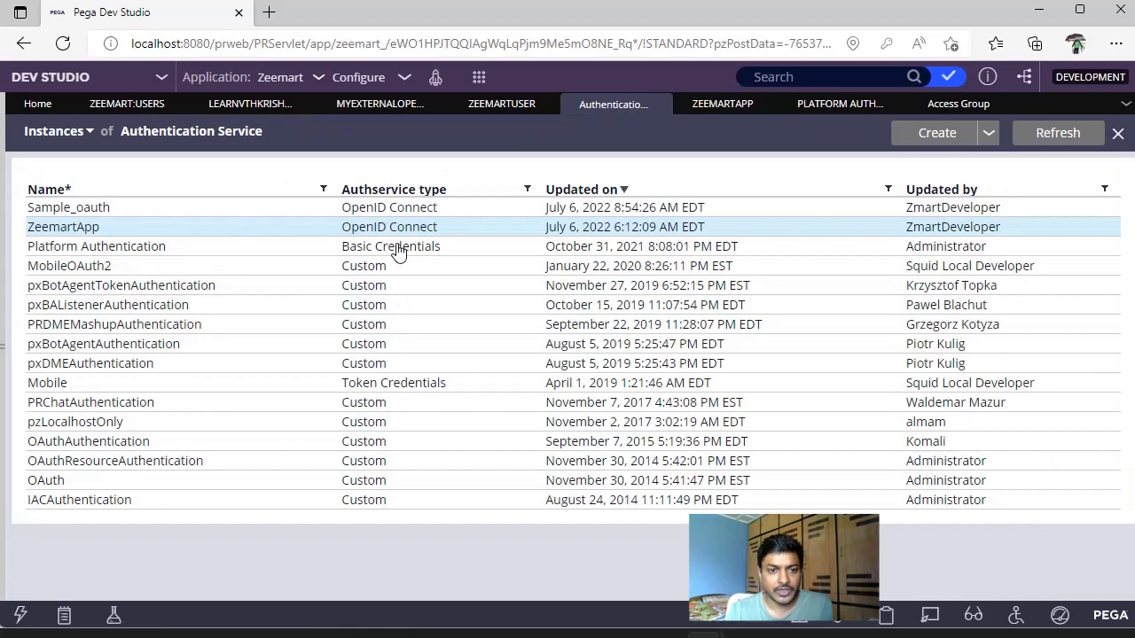
{"action": "left_click", "coordinate": [96, 245]}
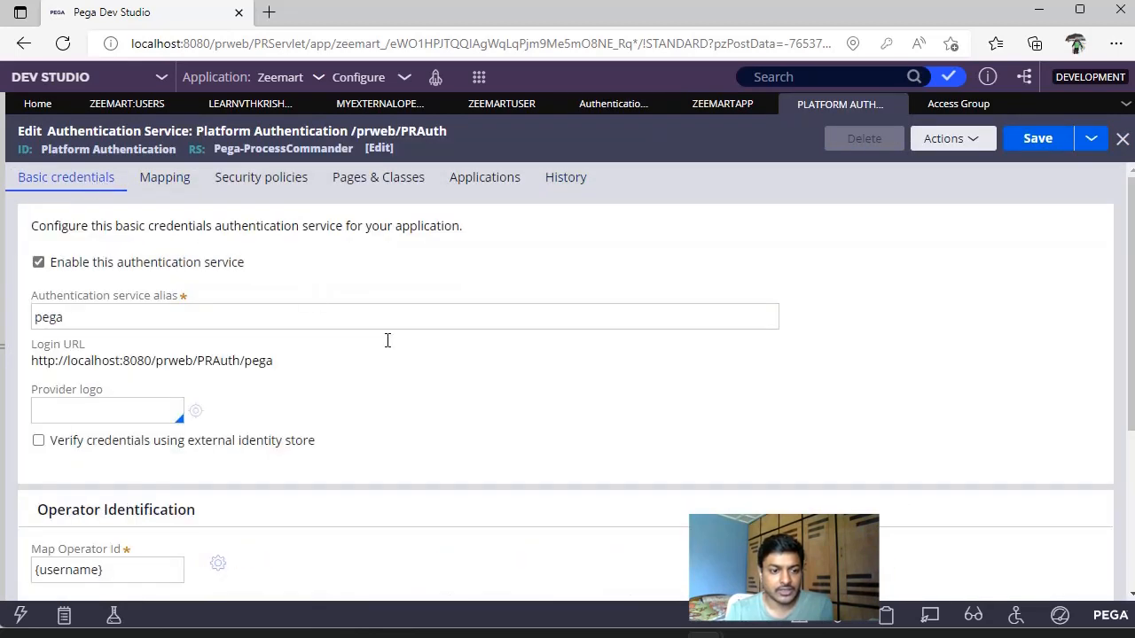
{"action": "scroll", "scroll_direction": "down", "scroll_amount": 3}
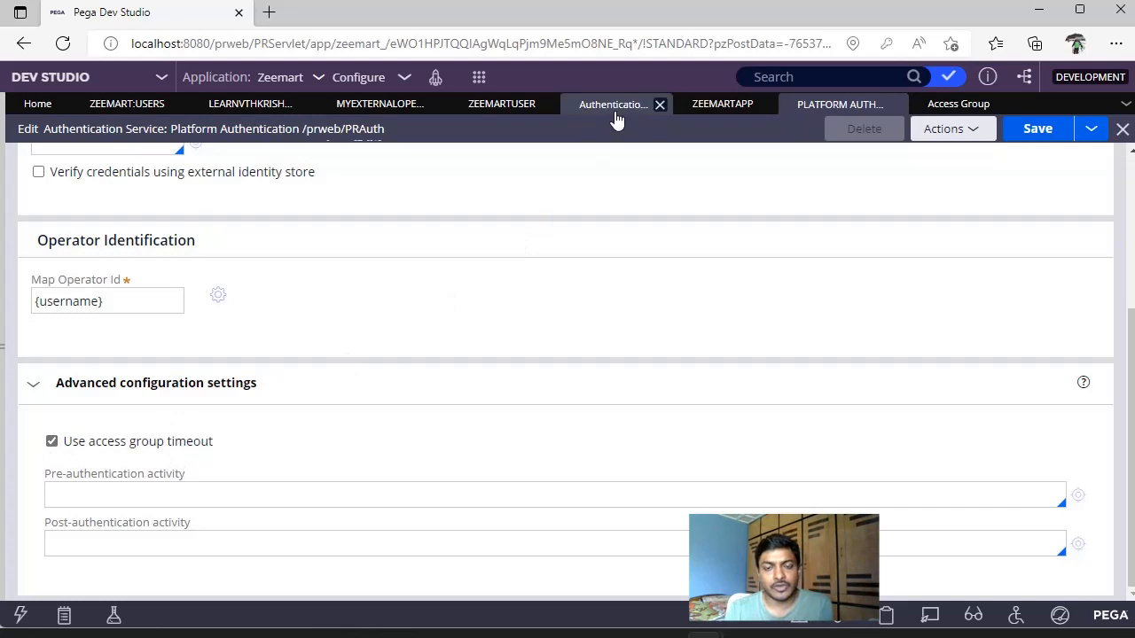
{"action": "left_click", "coordinate": [1121, 127]}
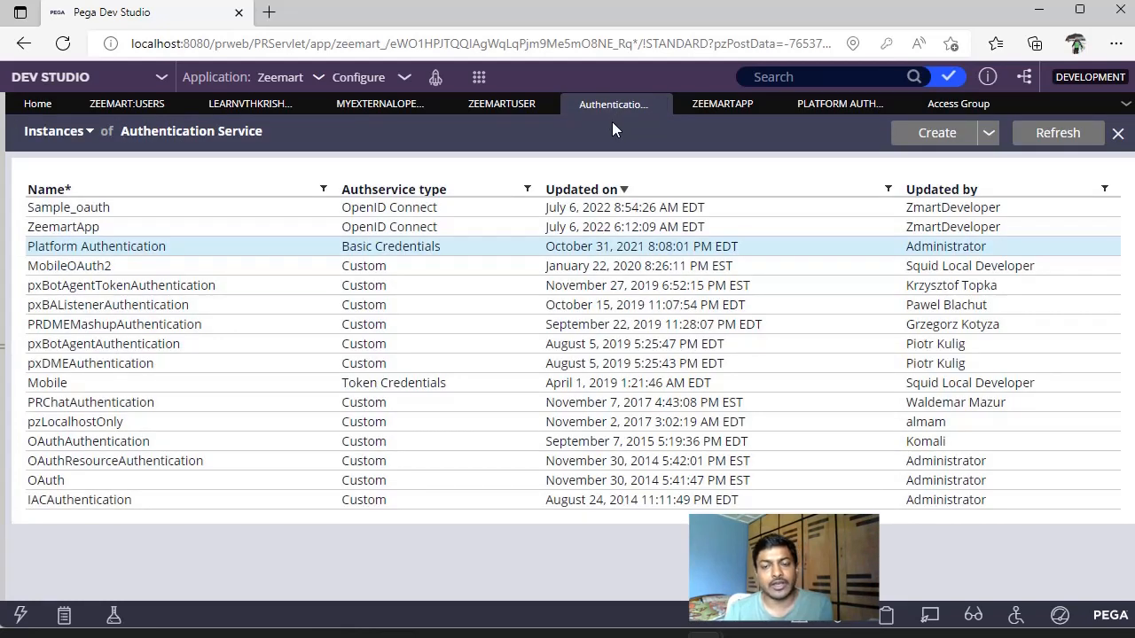